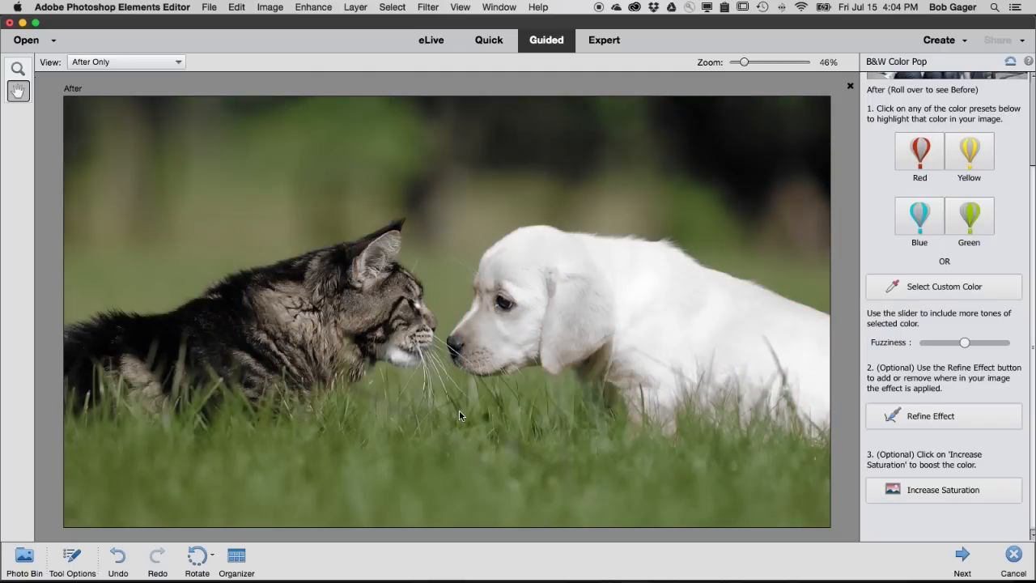
Cancel the B&W Color Pop edit on the cat-and-puppy photo.
left_click(288, 63)
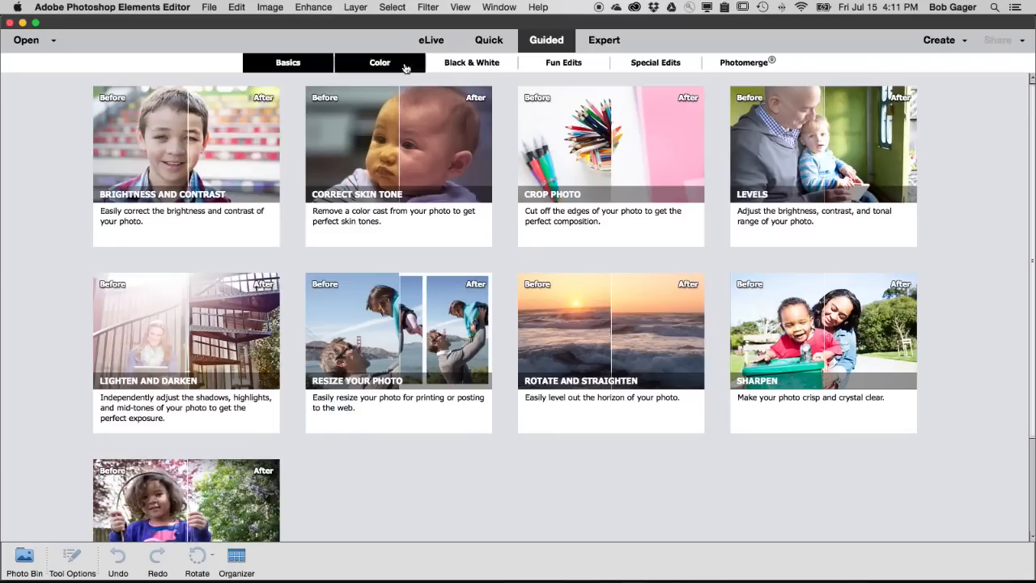
Browse the Color and Black & White guided edits, ending on the Photomerge collection.
left_click(380, 62)
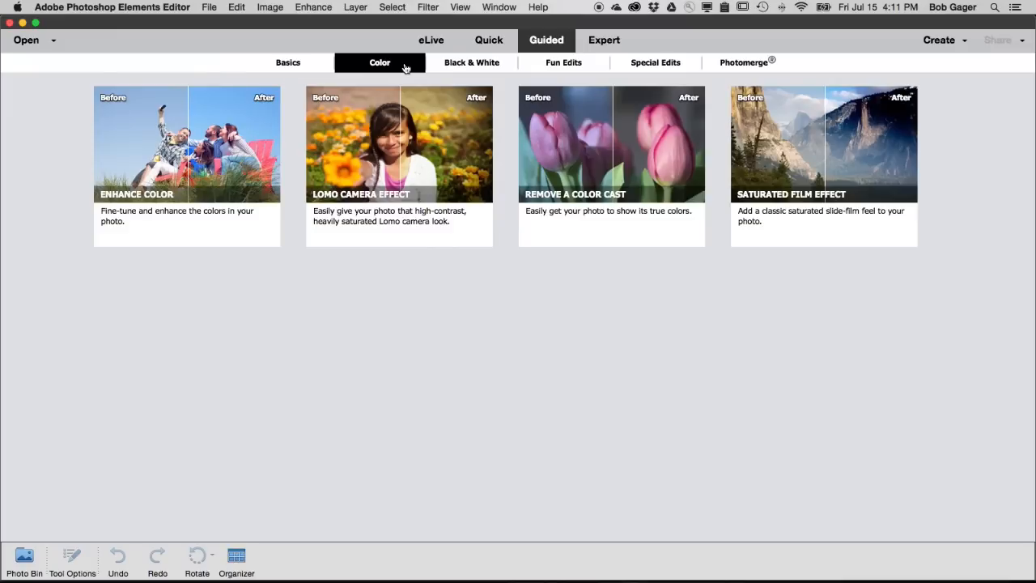
mouse_move(472, 62)
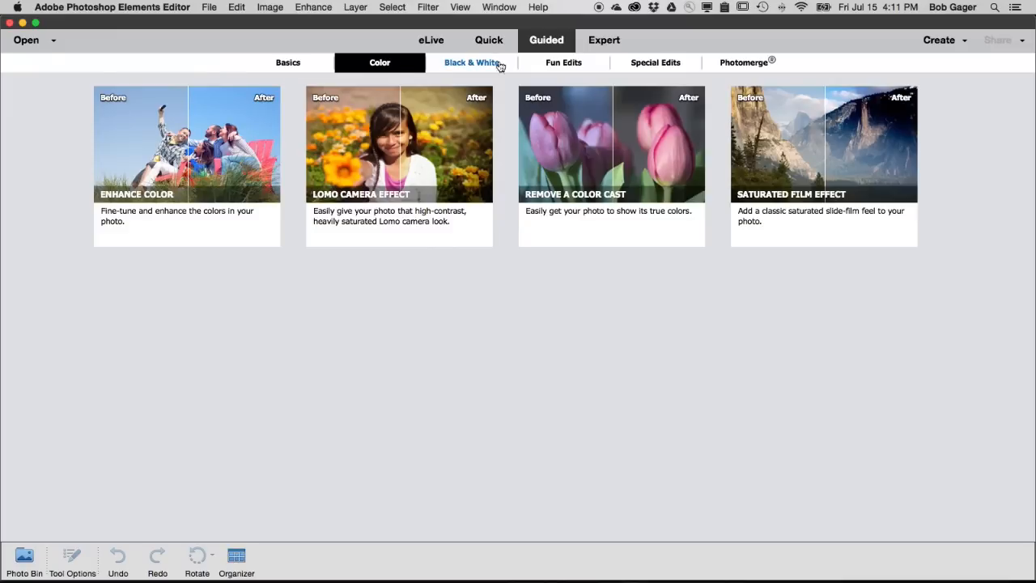
left_click(655, 62)
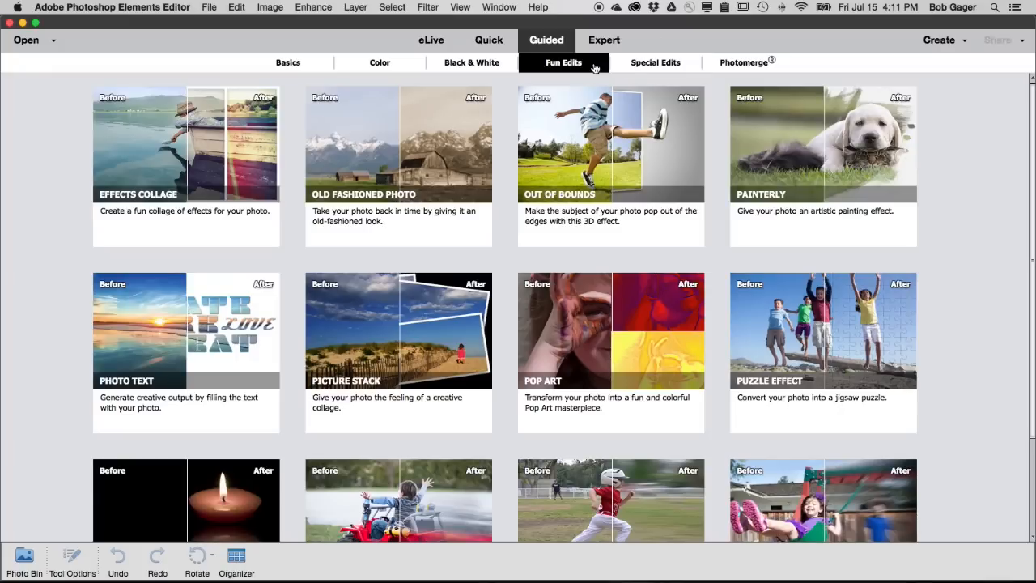
mouse_move(743, 62)
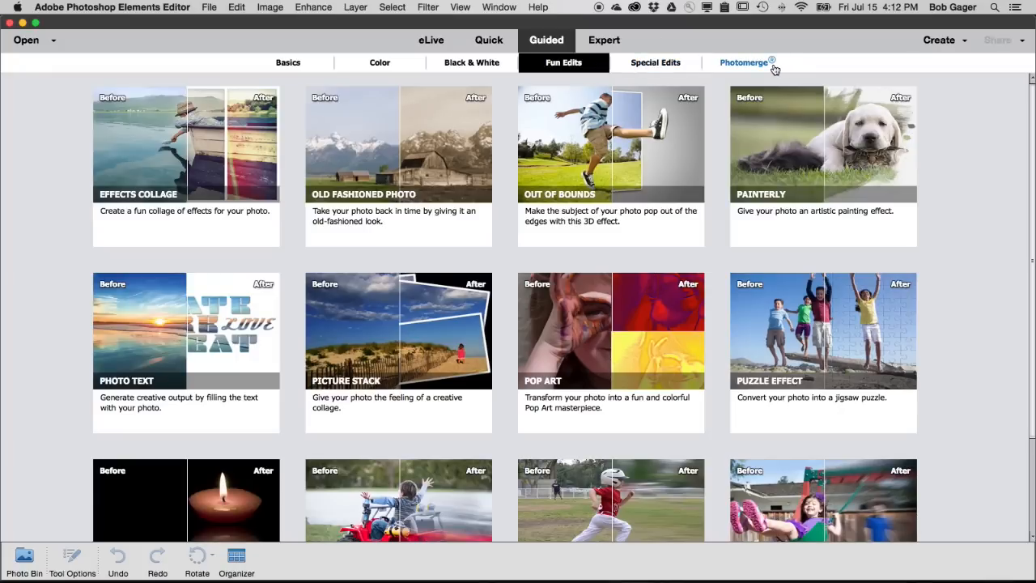
left_click(742, 63)
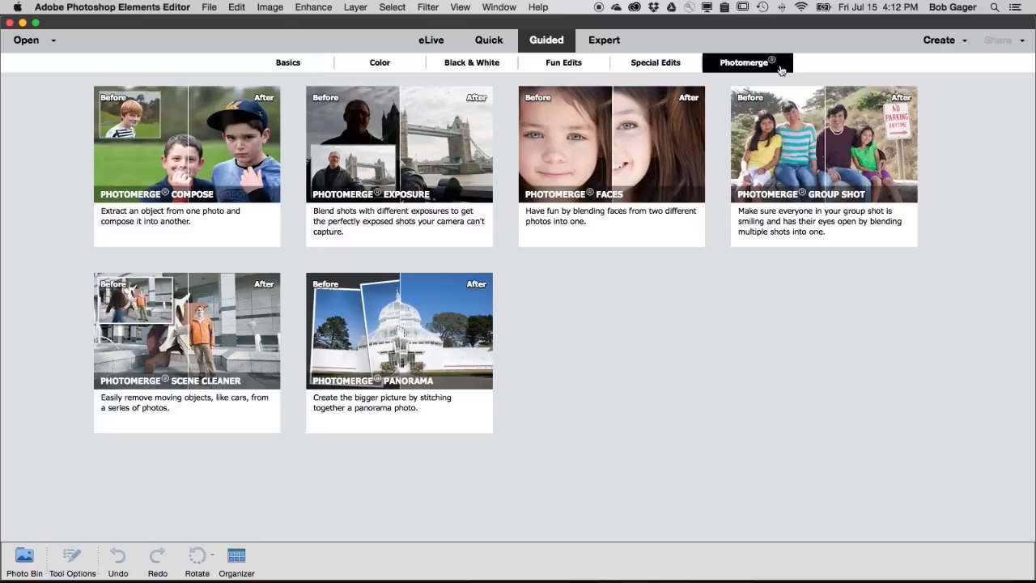
mouse_move(563, 63)
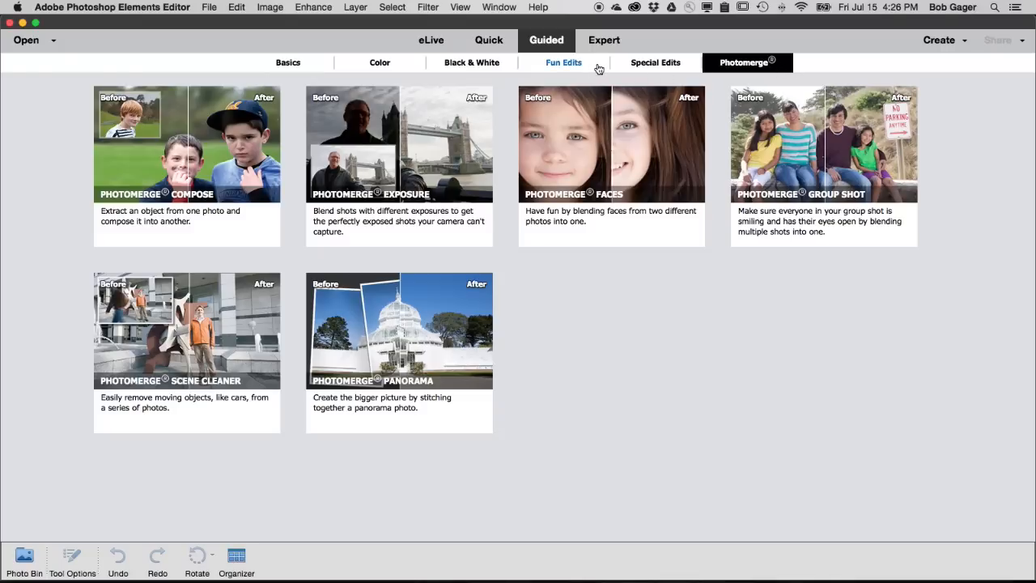
Return to Fun Edits and start the Photo Text edit with the SUMMER FUN lettering.
left_click(563, 62)
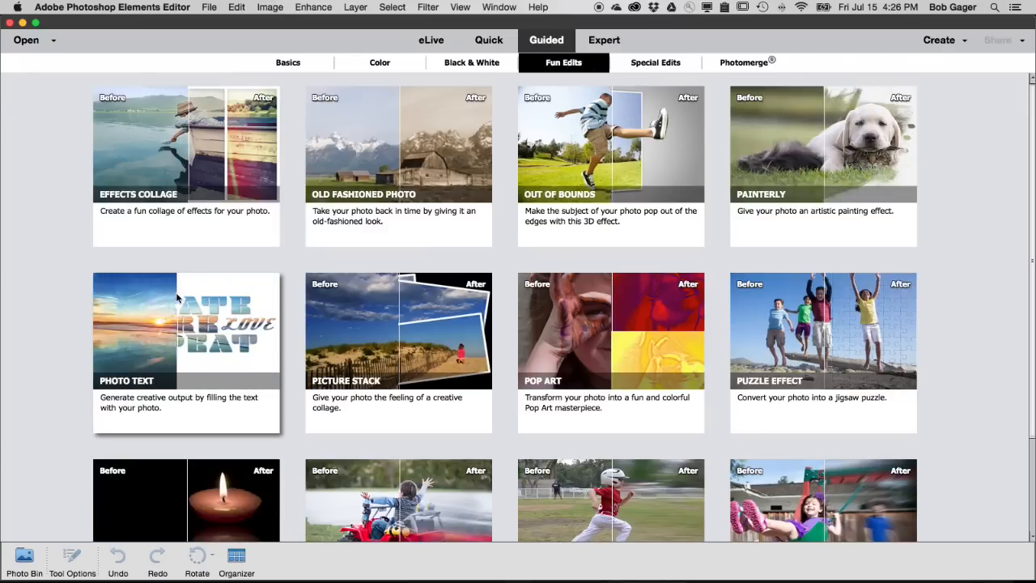
left_click(185, 331)
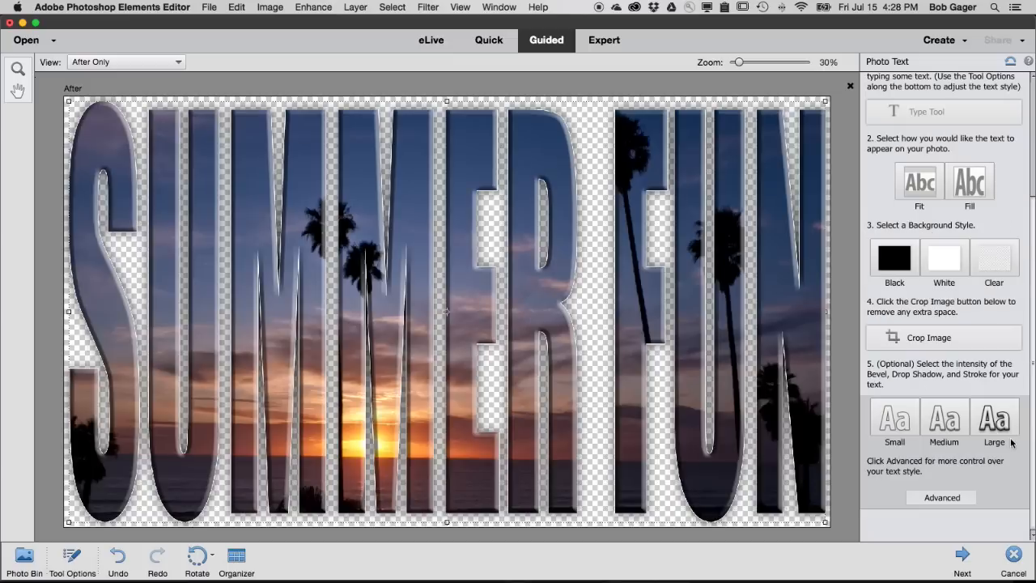
Give the SUMMER FUN photo text the Large style's strongest bevel and stroke.
left_click(604, 40)
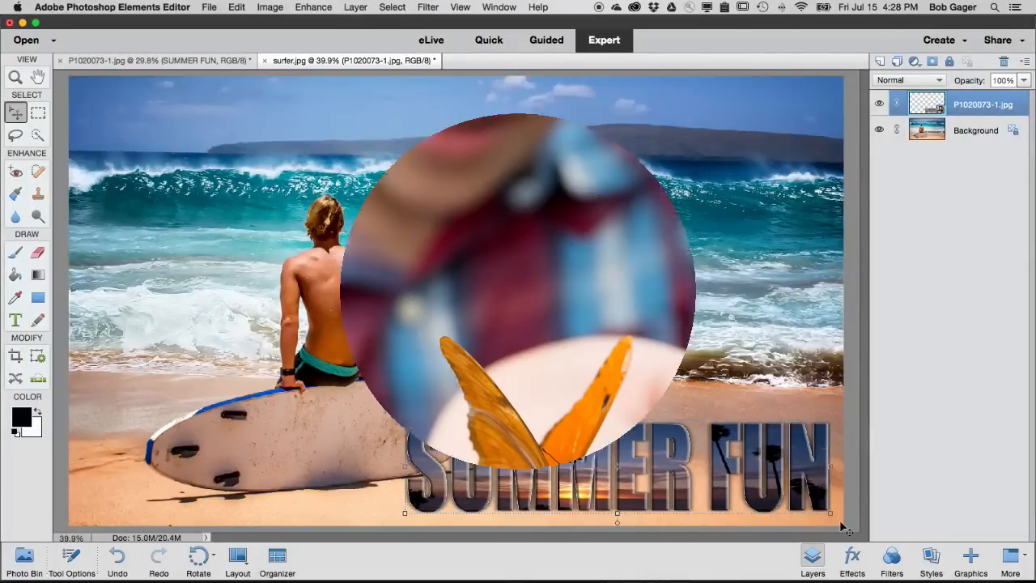
Leave the Expert workspace for the Guided room's Basics edits.
left_click(546, 40)
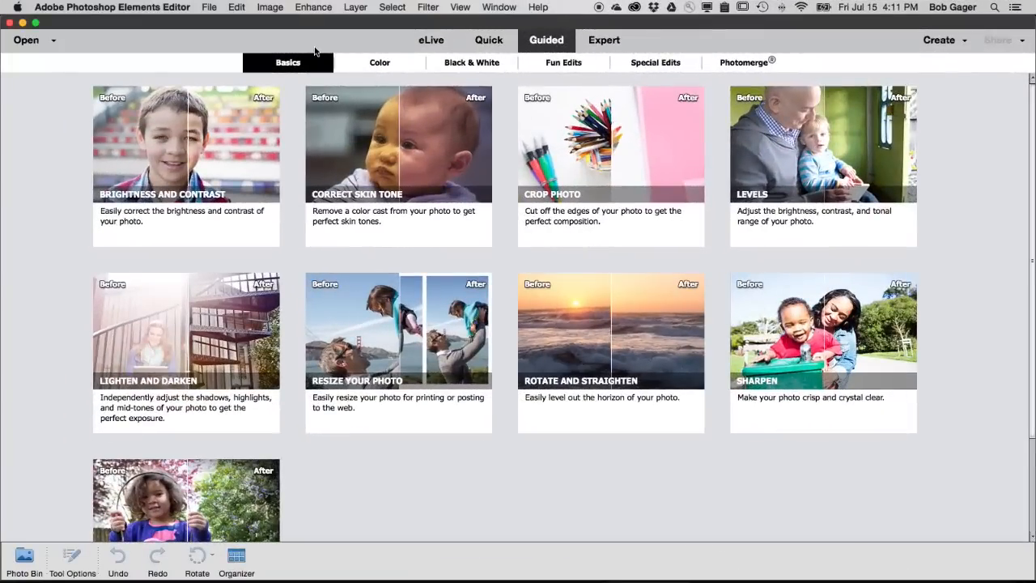